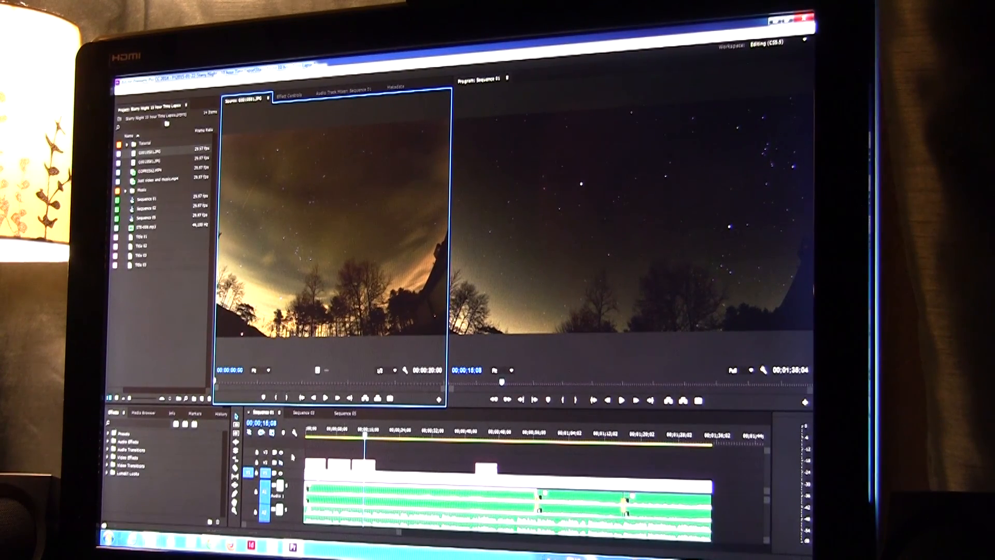
Import the Images folder's photos as a single image-sequence clip from the first JPG
left_click(349, 413)
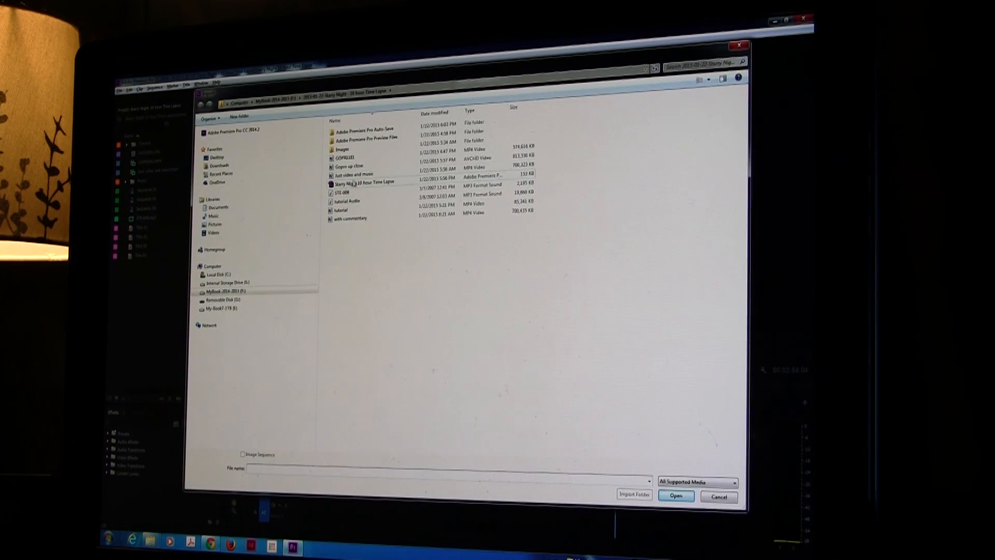
mouse_move(343, 149)
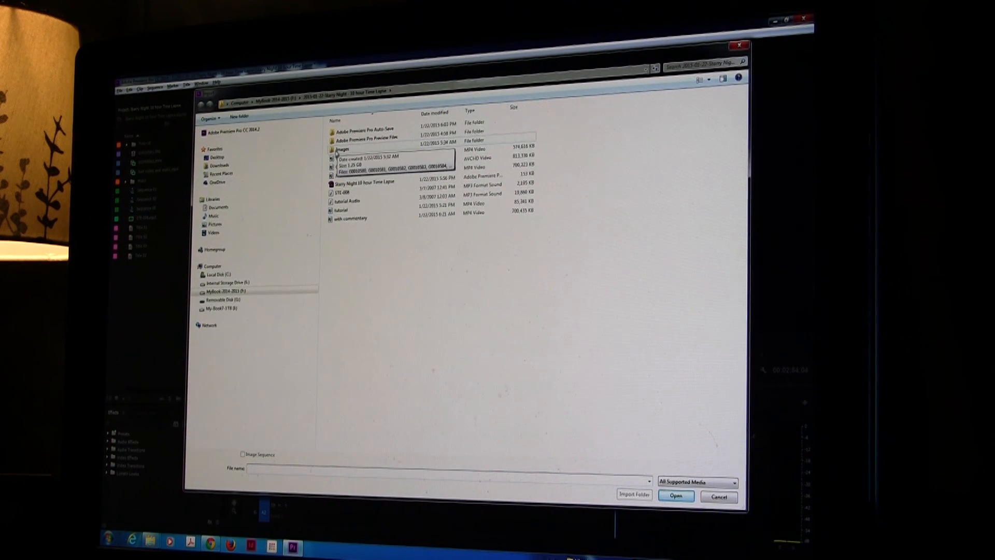
double_click(343, 148)
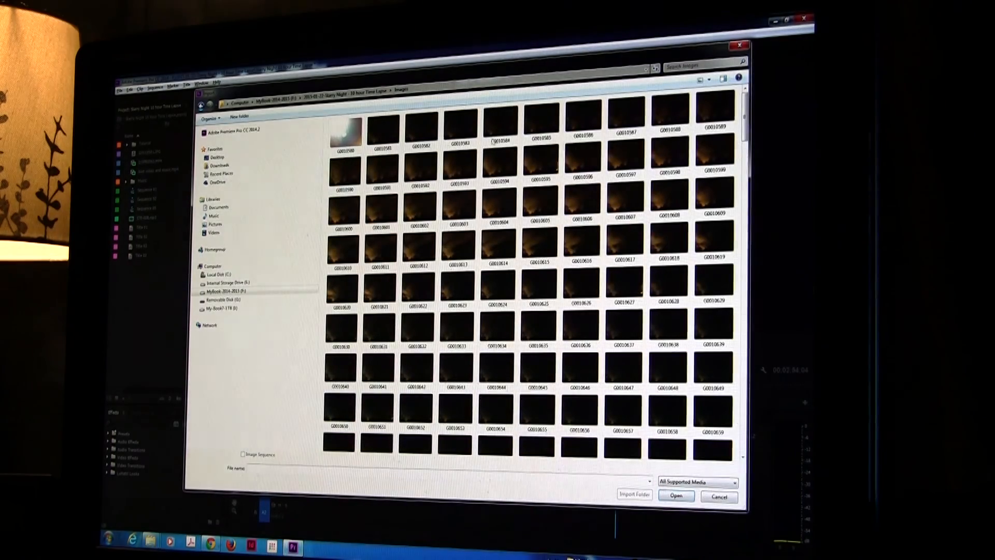
scroll("down", 3)
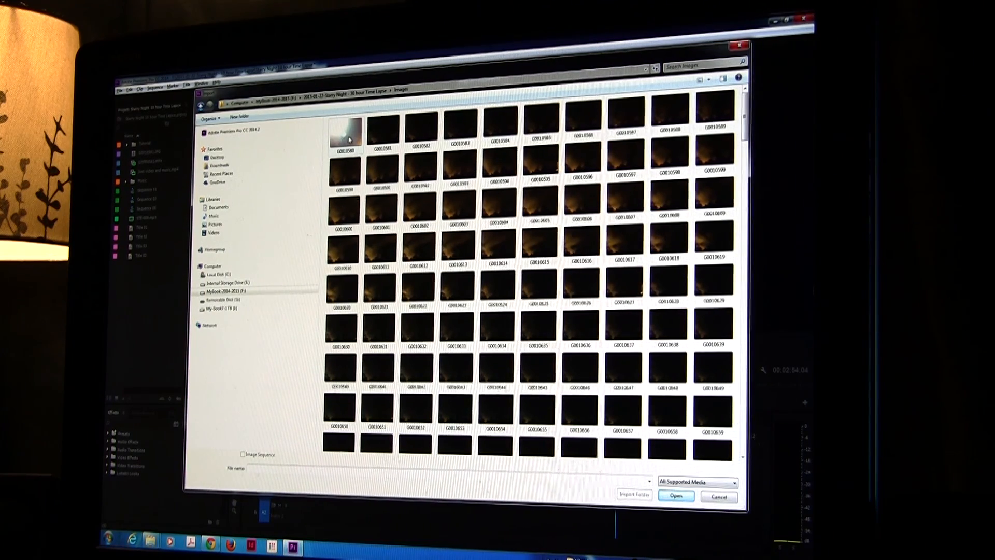
left_click(382, 130)
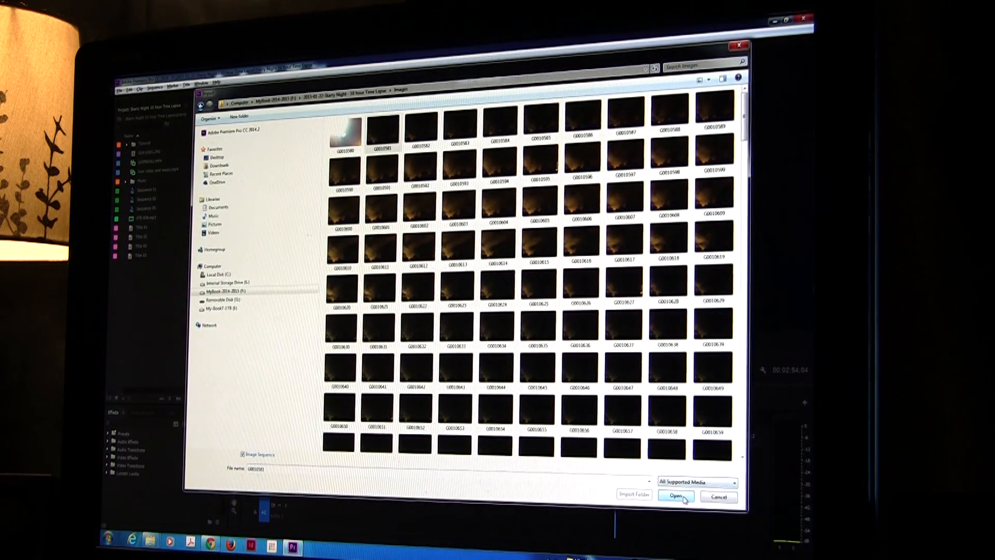
left_click(675, 496)
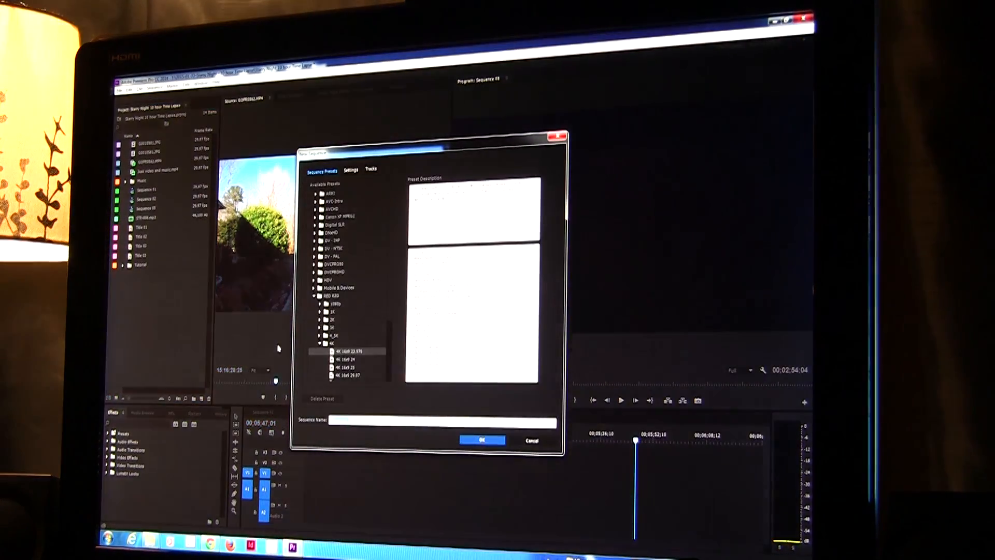
Create the new sequence from a RED R3D 4K UHD preset
left_click(347, 351)
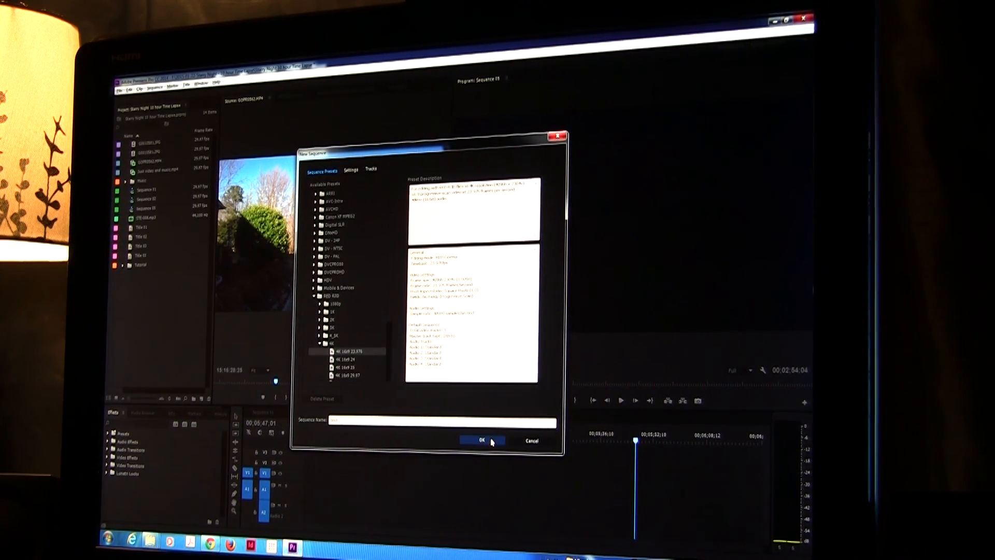
left_click(481, 439)
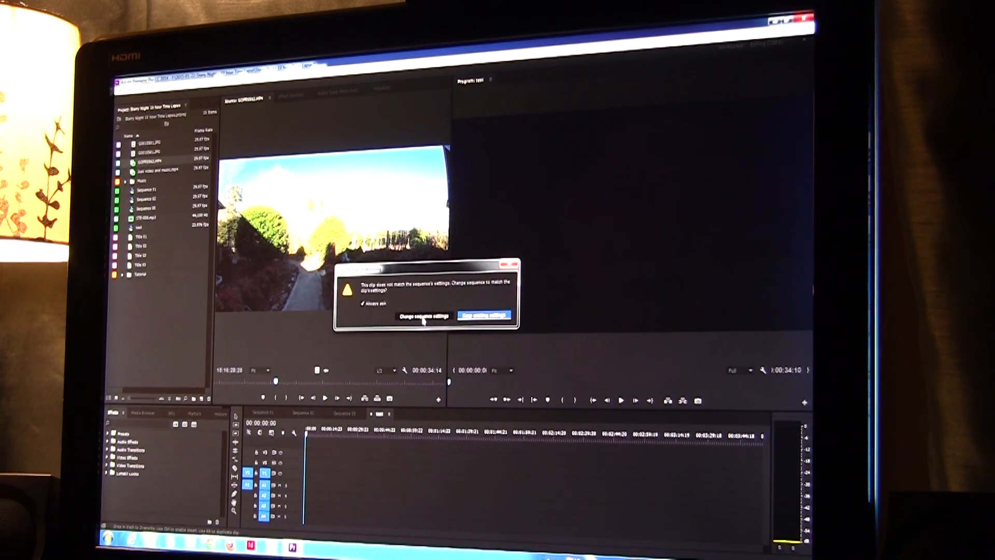
Answer the clip-and-sequence settings mismatch warning
left_click(484, 315)
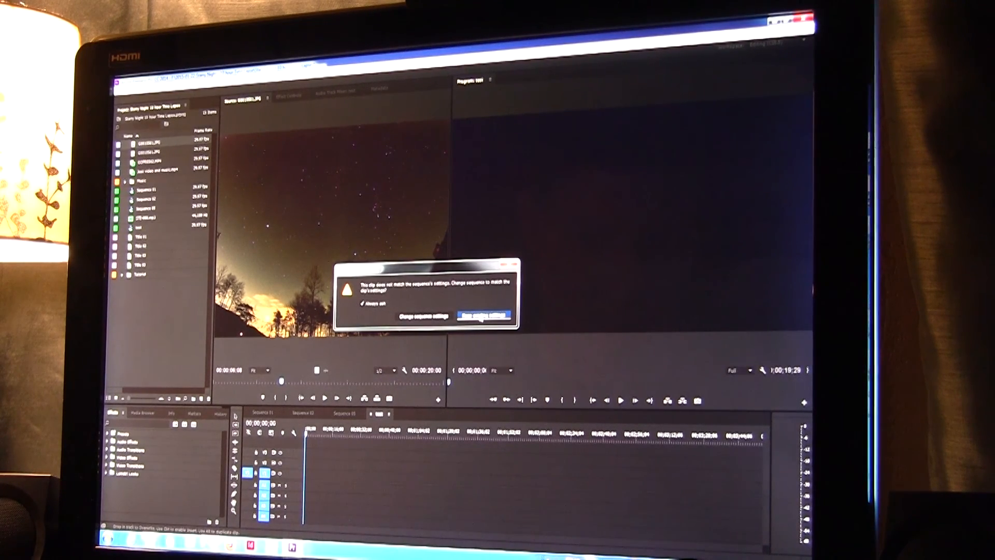
Accept the mismatch warning so the star clip is added to the sequence
left_click(484, 315)
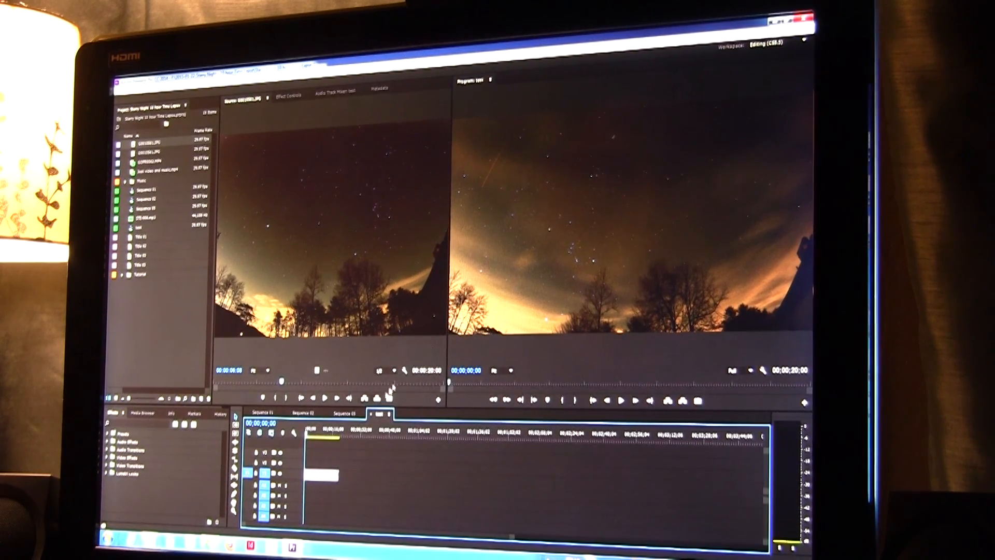
mouse_move(592, 228)
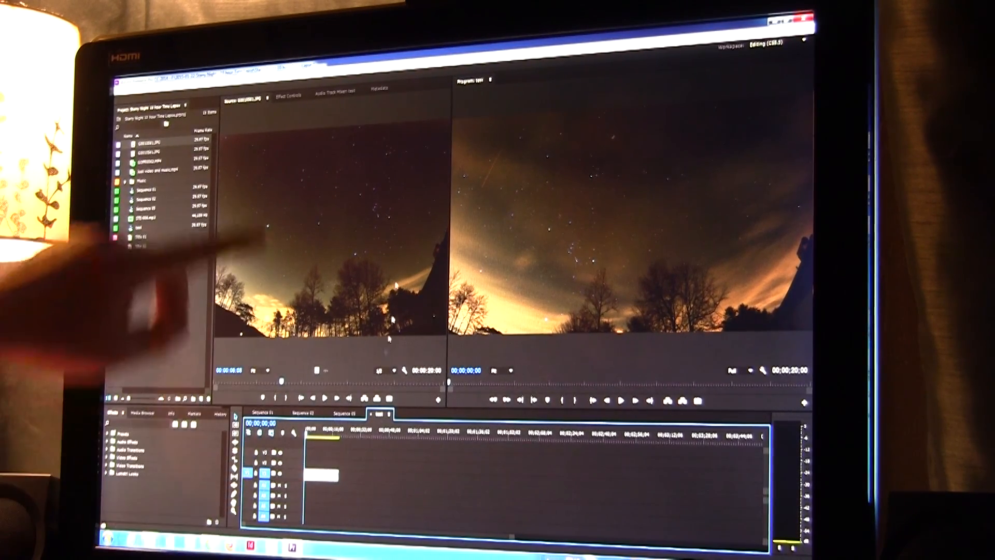
Show the clip's Effect Controls and expand its Motion settings
left_click(288, 93)
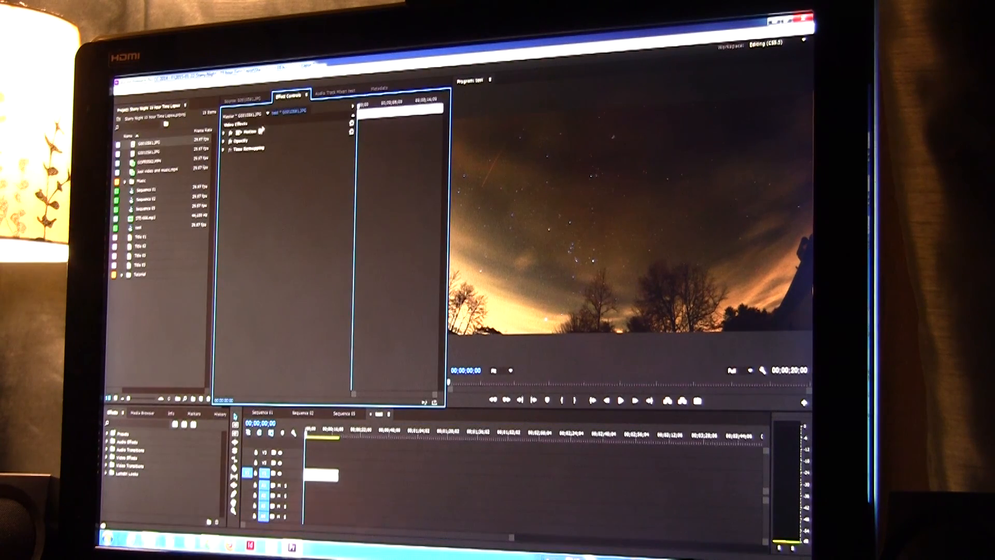
left_click(226, 132)
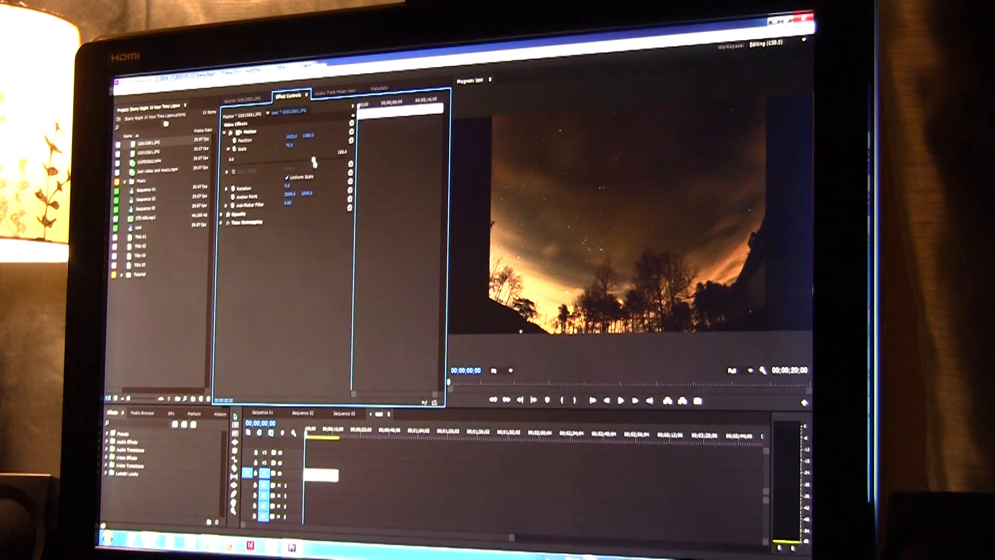
Raise the Motion Scale value so only the starry sky fills the frame
left_click_drag(310, 161, 335, 157)
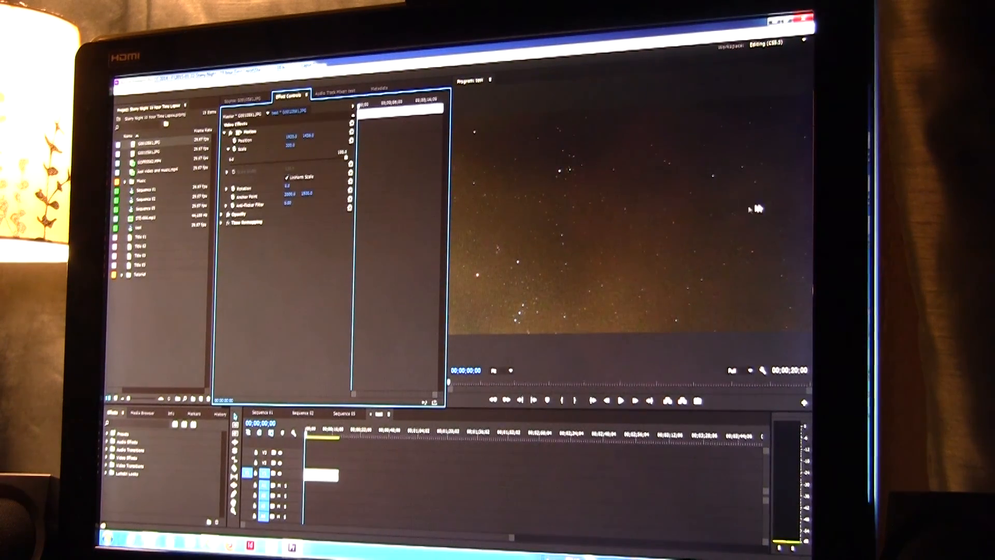
mouse_move(387, 210)
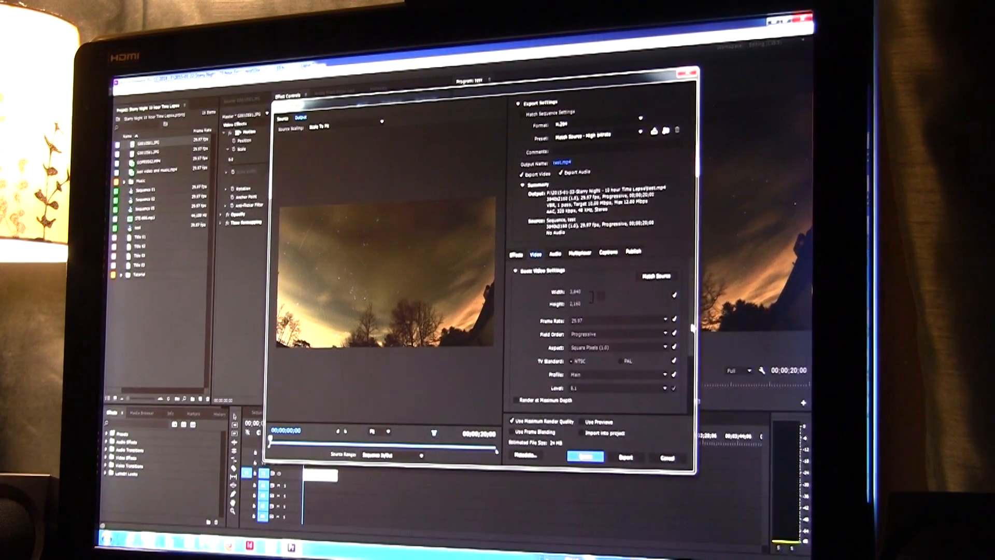
Adjust the bitrate settings in the Video section and send the sequence for export
scroll("down", 3)
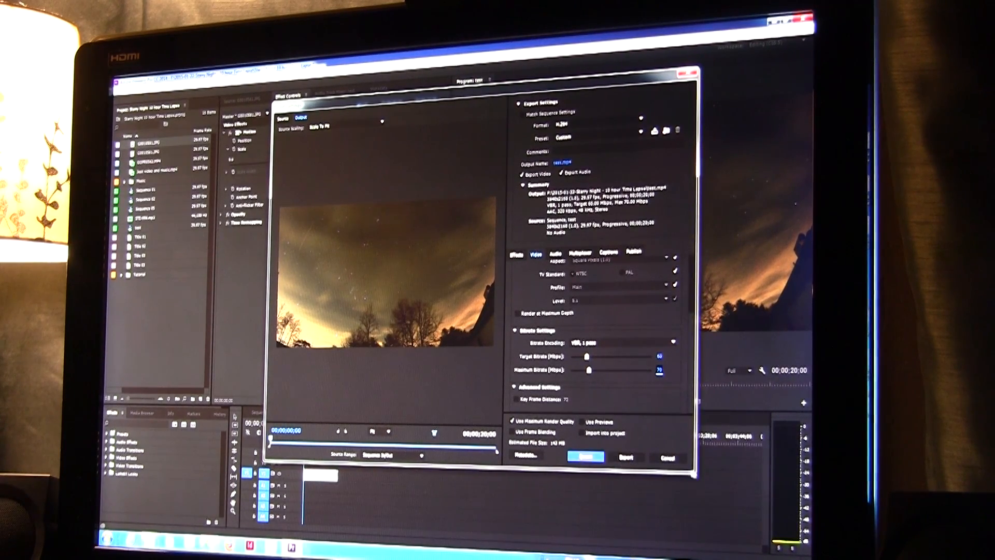
left_click(666, 457)
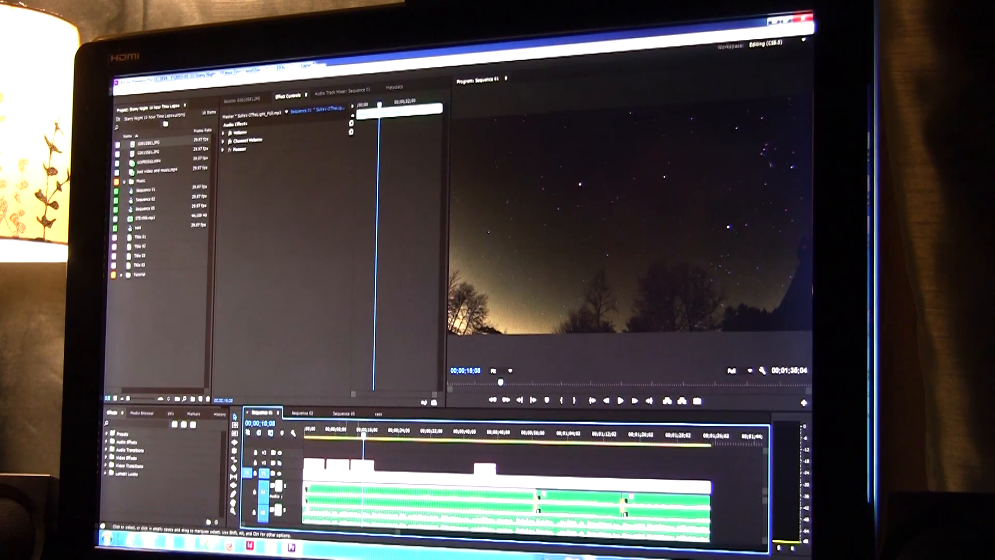
Return to the test sequence and edit the clip's Speed/Duration playback speed
left_click(377, 414)
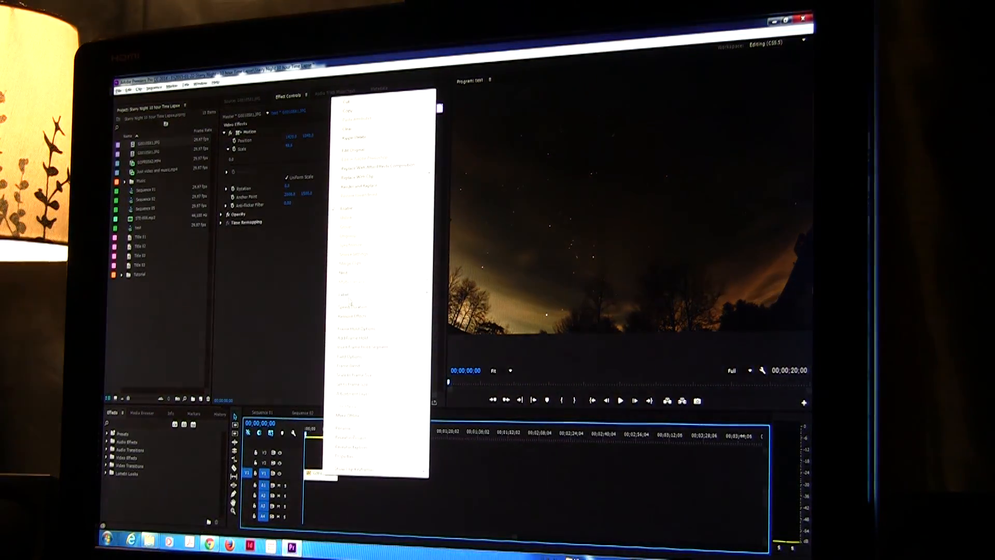
left_click(350, 328)
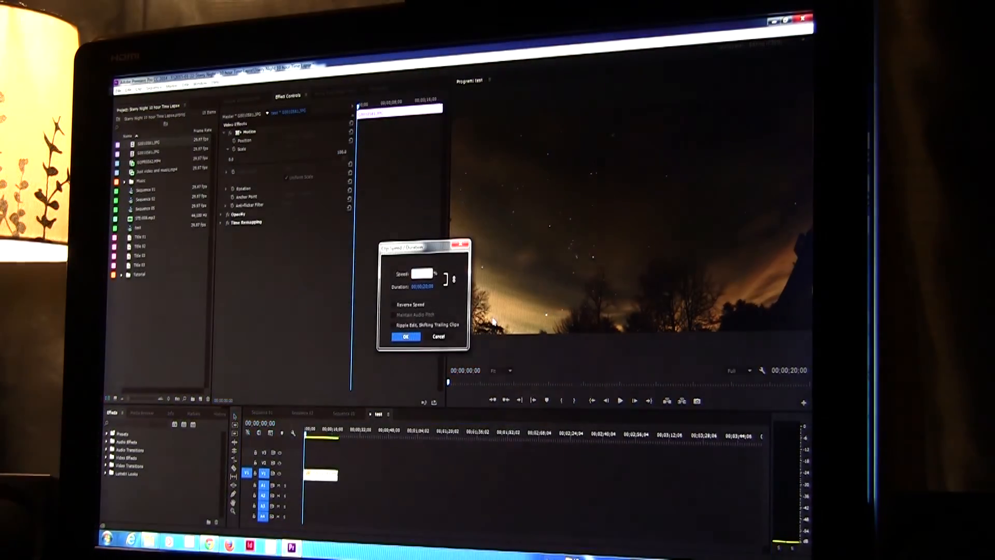
left_click(405, 336)
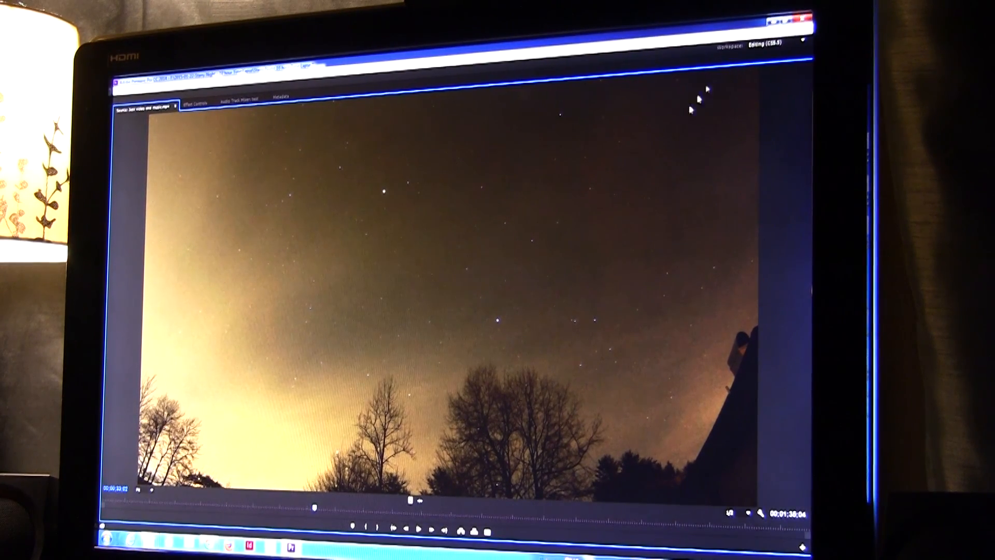
mouse_move(647, 323)
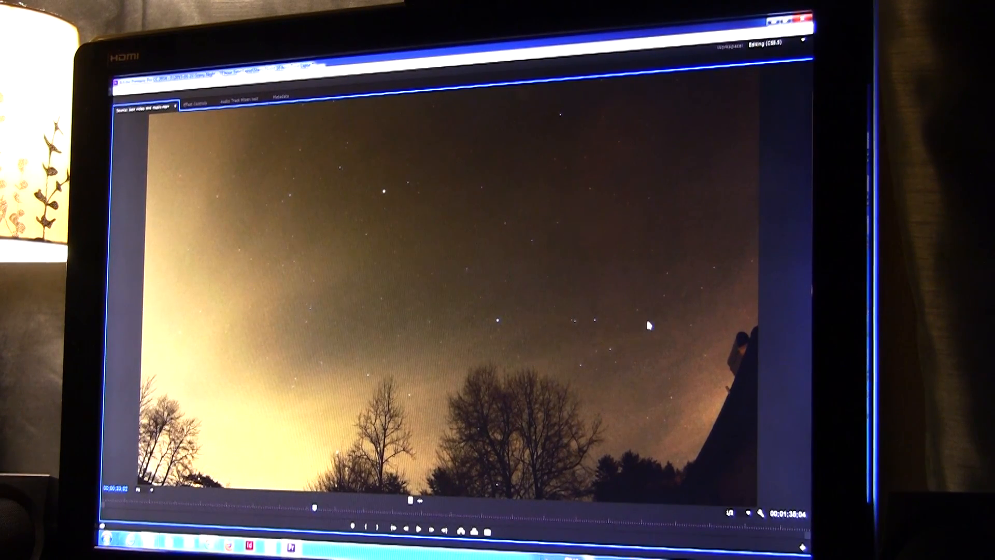